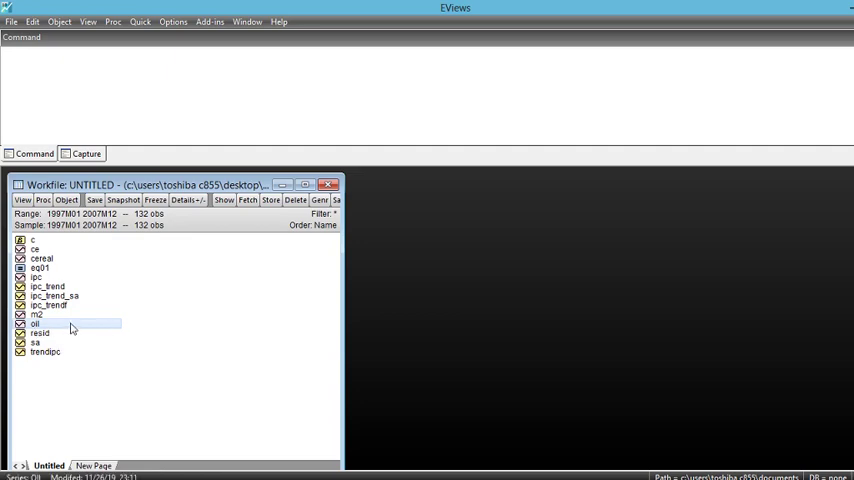
Step: Open the OIL series to display its monthly values from 1997M01
double_click(36, 324)
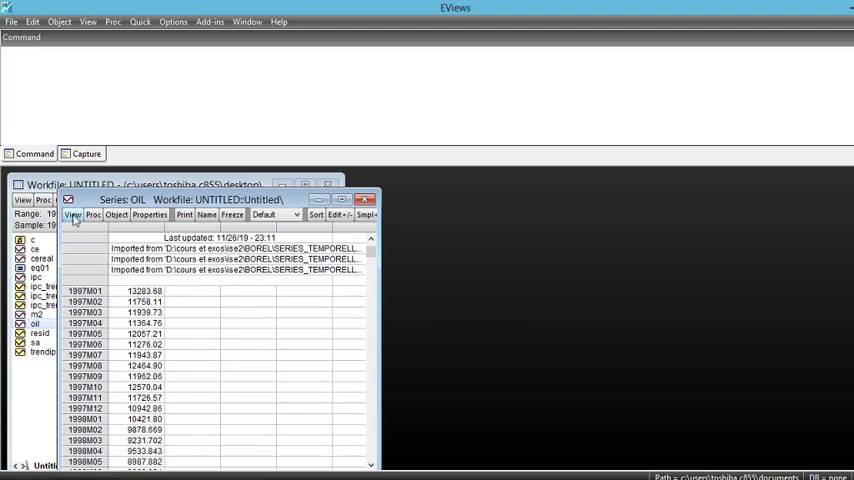
Step: Bring up the Unit Root Test setup for OIL from the View menu
left_click(72, 214)
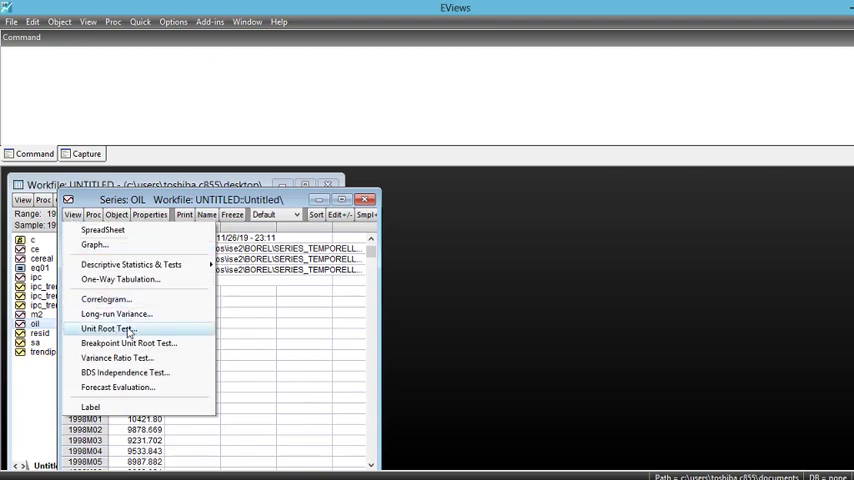
left_click(108, 328)
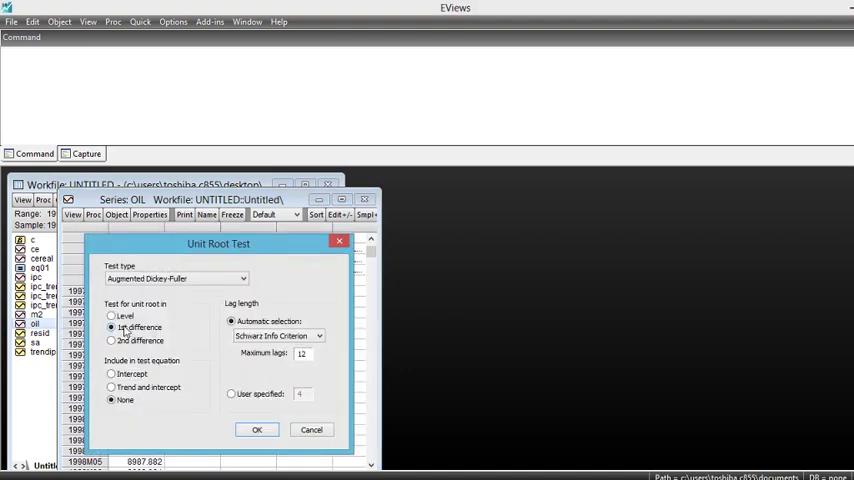
Step: Configure an ADF test on OIL in levels with no intercept or trend, automatic Schwarz lag selection
left_click(112, 316)
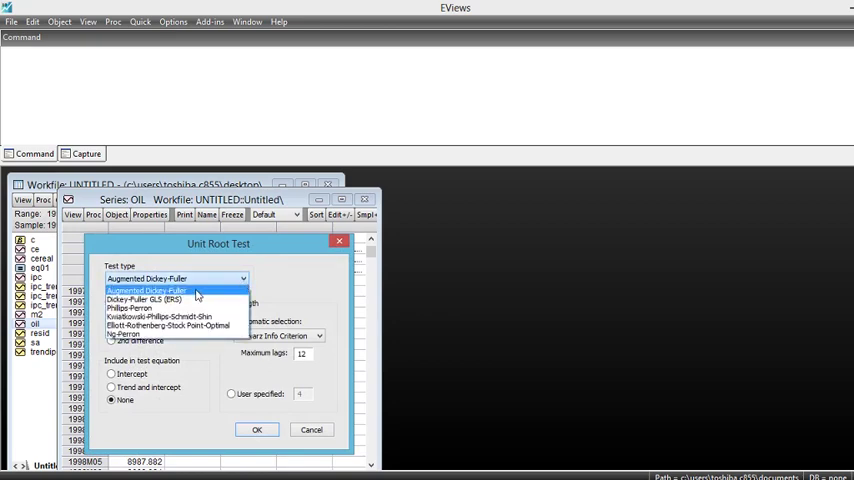
mouse_move(144, 300)
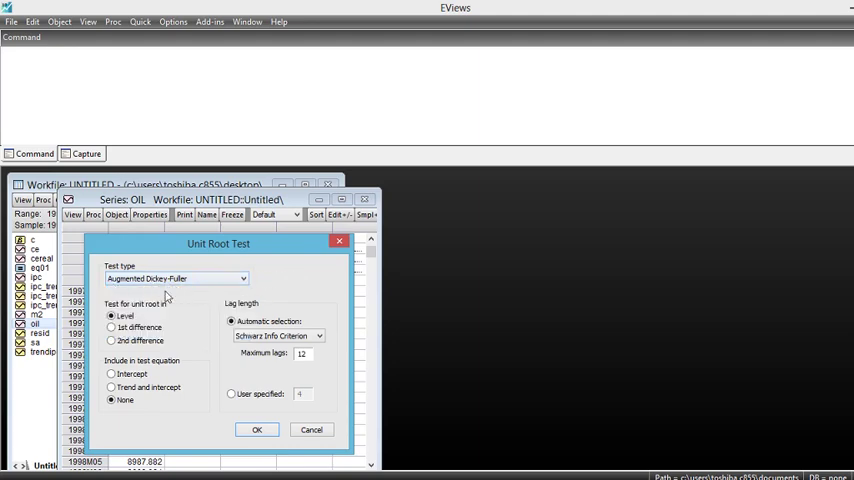
mouse_move(184, 306)
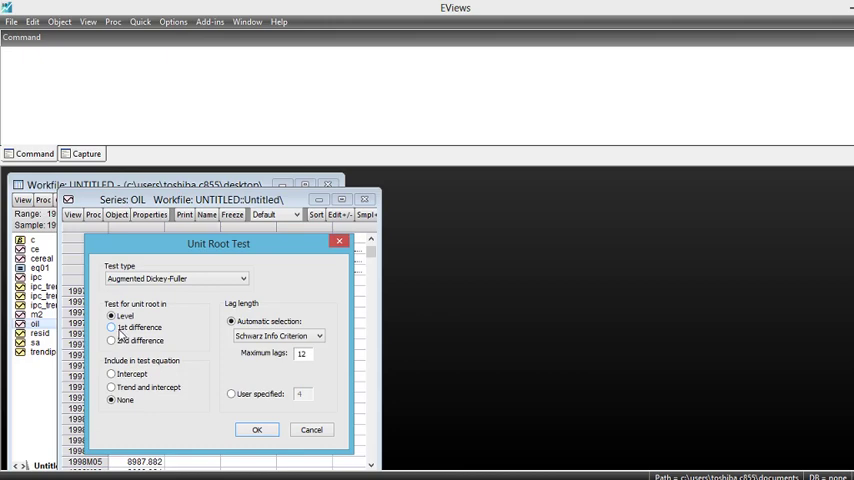
mouse_move(118, 336)
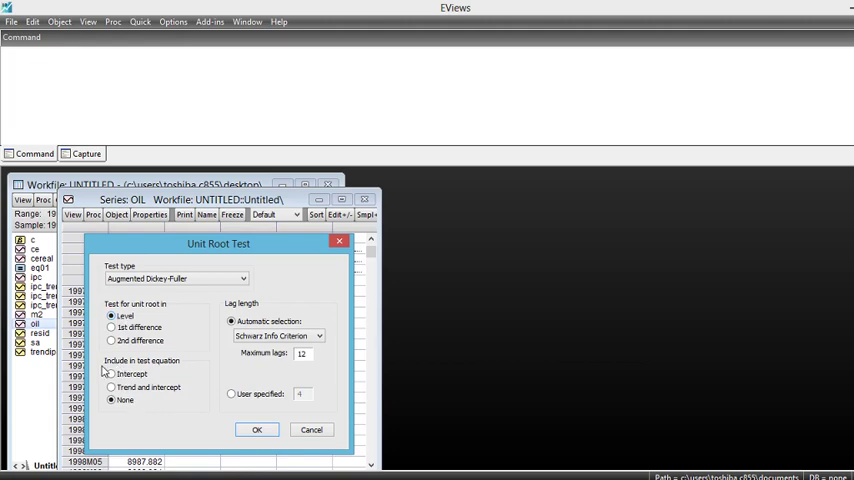
mouse_move(146, 372)
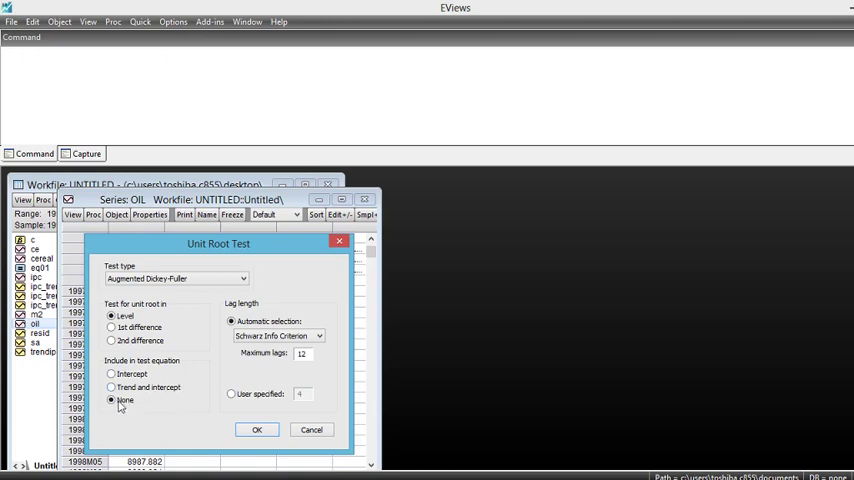
mouse_move(116, 404)
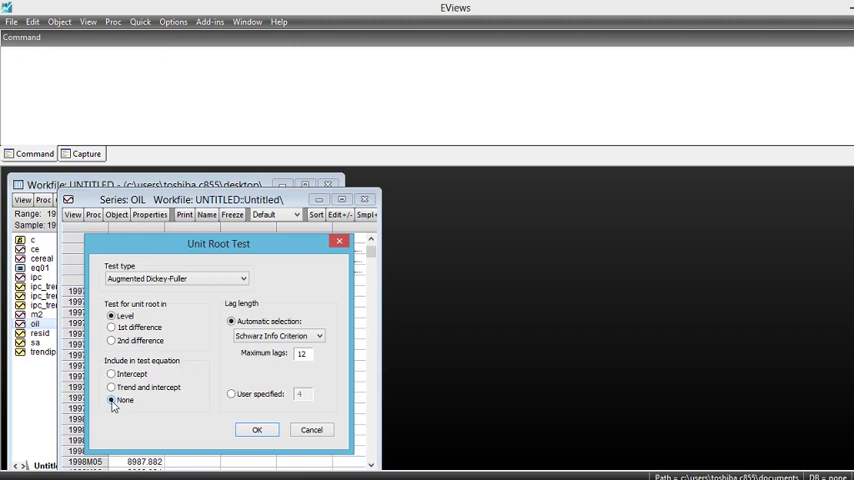
left_click(112, 400)
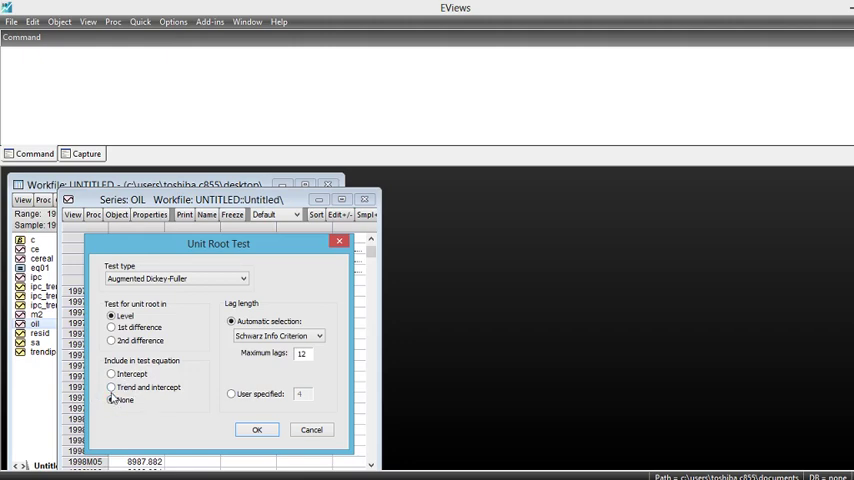
left_click(112, 400)
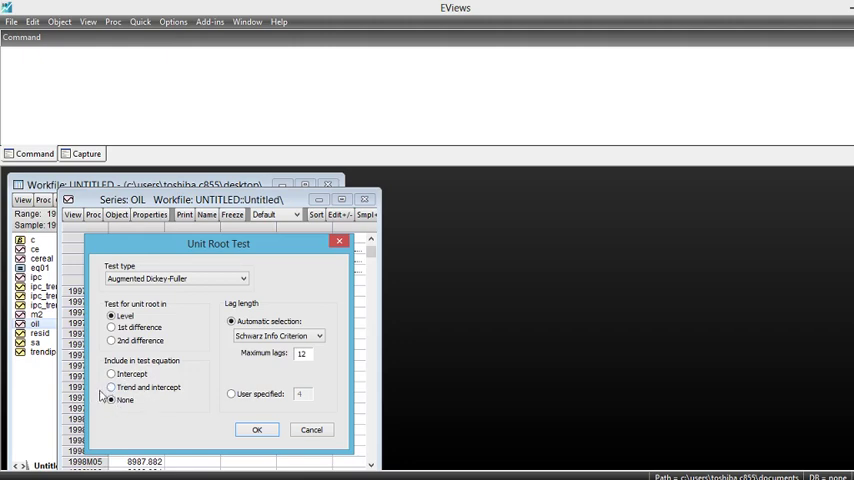
left_click(112, 400)
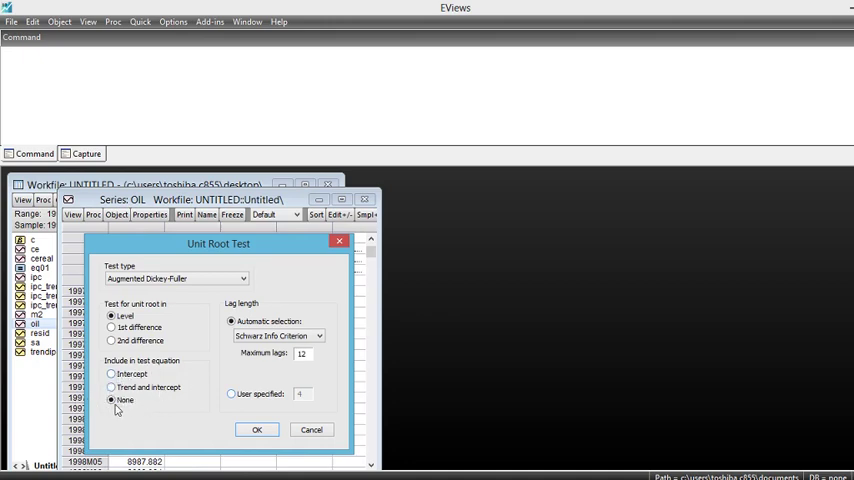
left_click(112, 400)
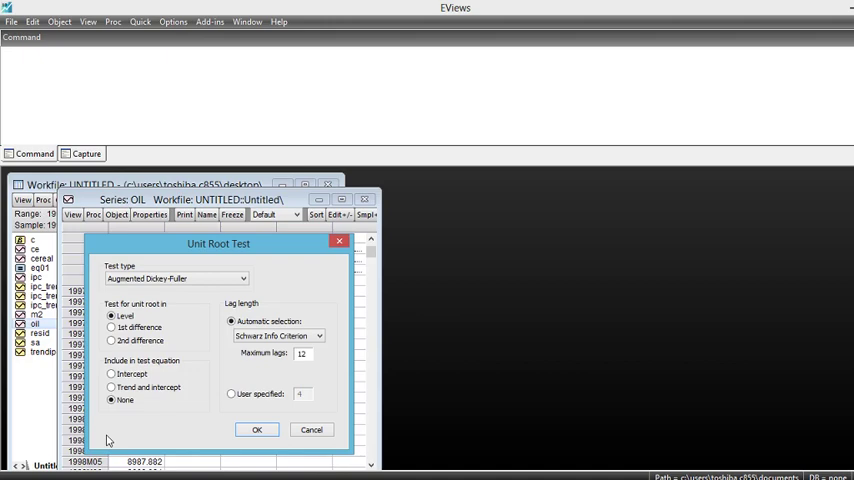
left_click(256, 428)
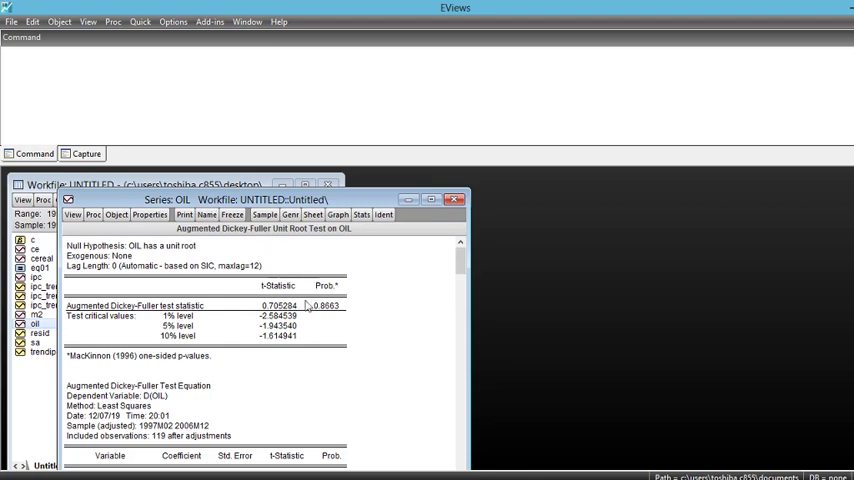
mouse_move(308, 308)
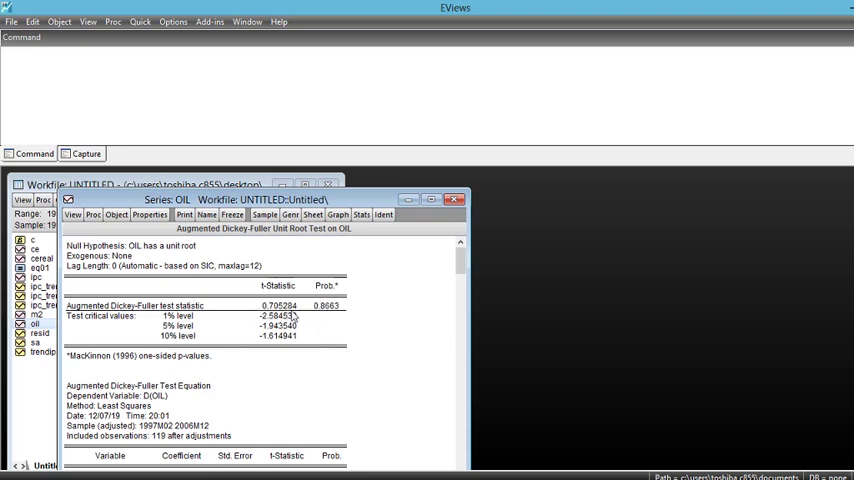
mouse_move(228, 328)
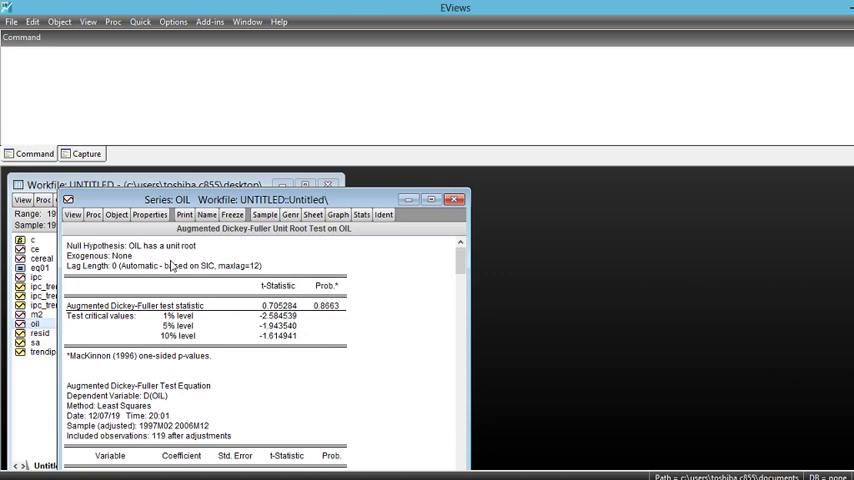
mouse_move(288, 240)
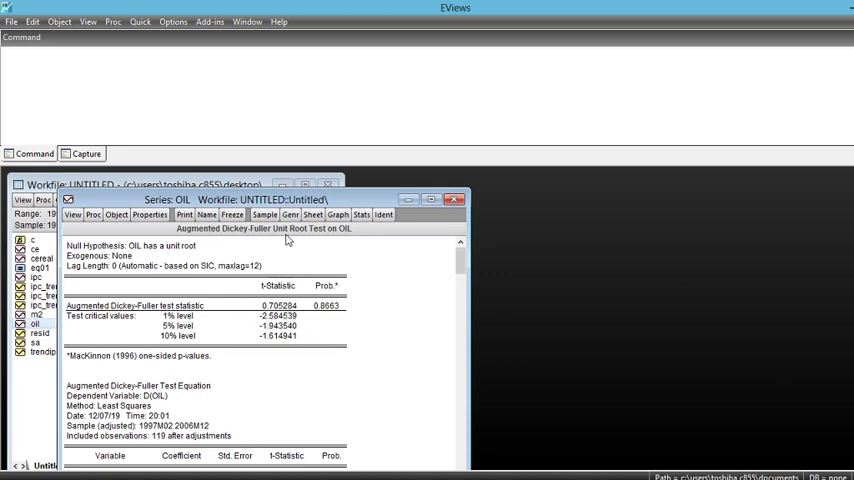
mouse_move(328, 240)
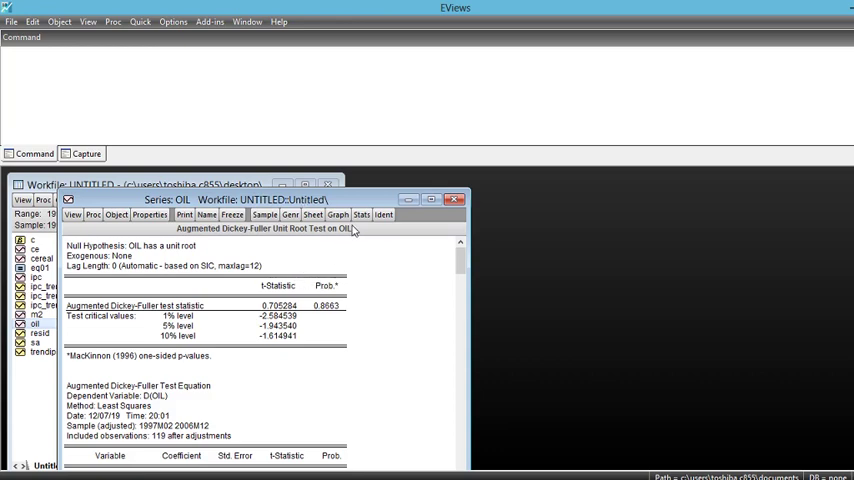
mouse_move(336, 312)
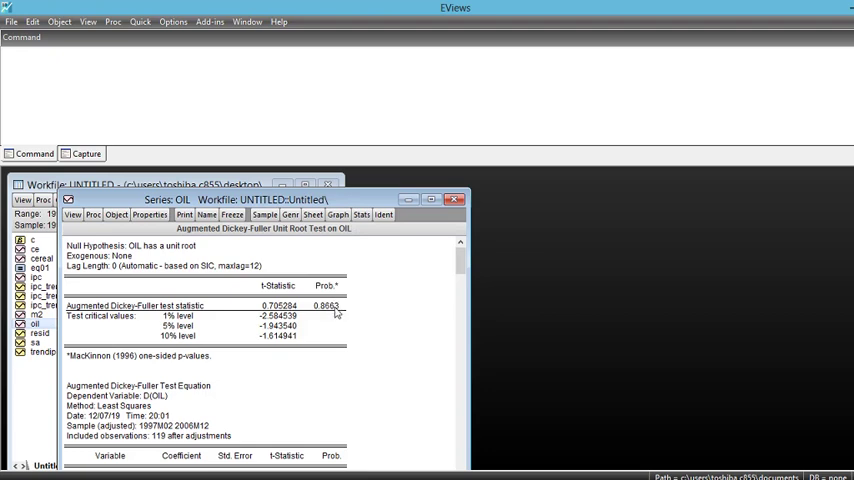
mouse_move(312, 304)
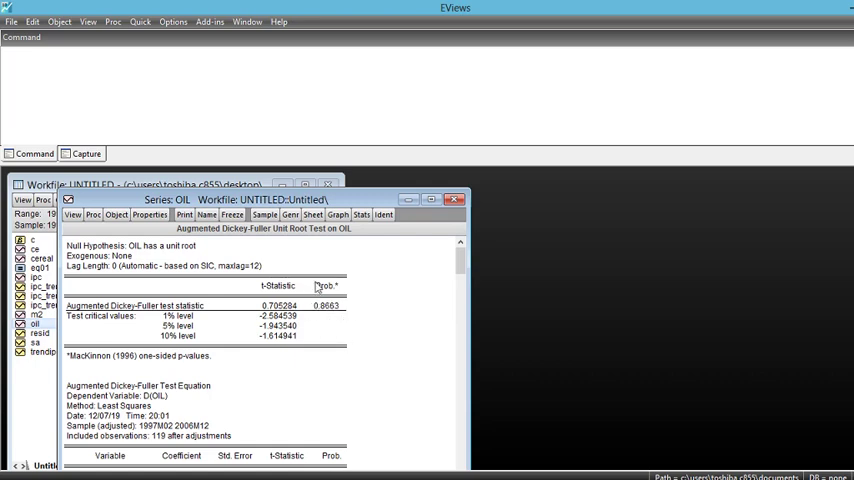
mouse_move(324, 320)
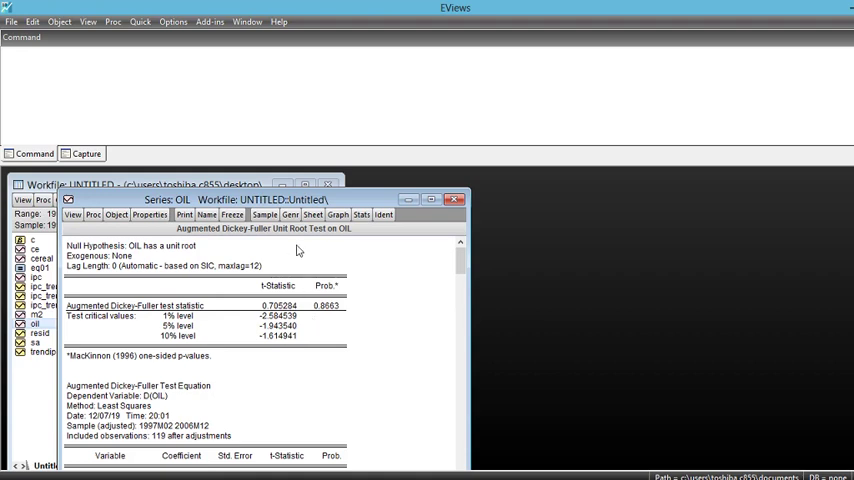
mouse_move(304, 250)
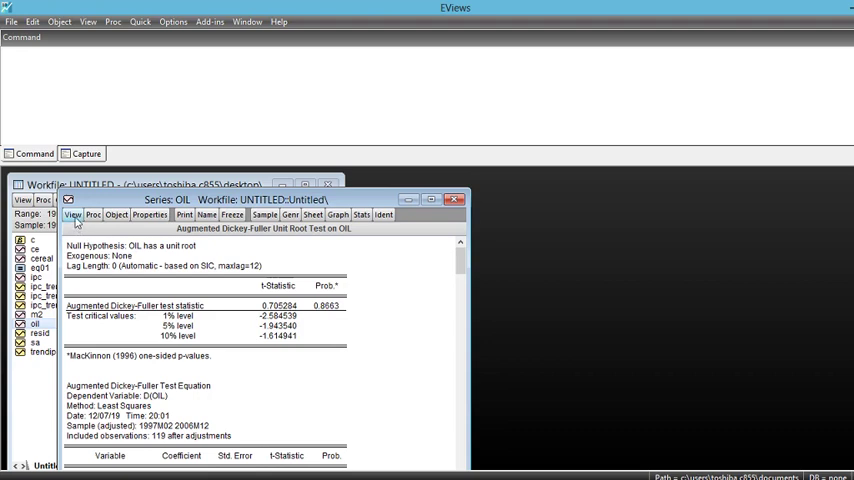
Step: Reopen the unit root setup and switch the ADF test to the first difference of OIL
left_click(72, 214)
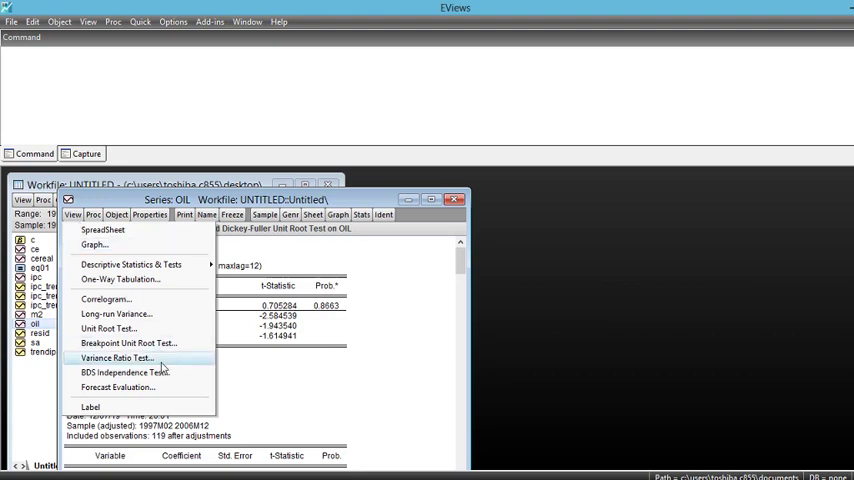
left_click(108, 328)
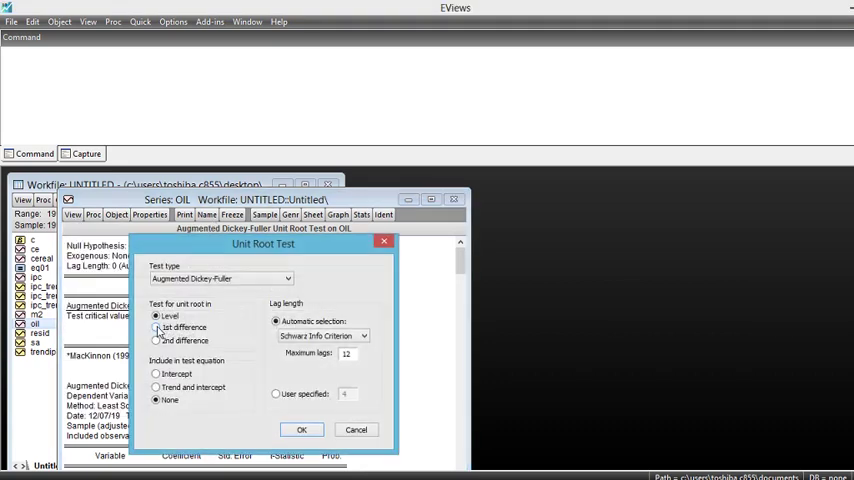
left_click(156, 328)
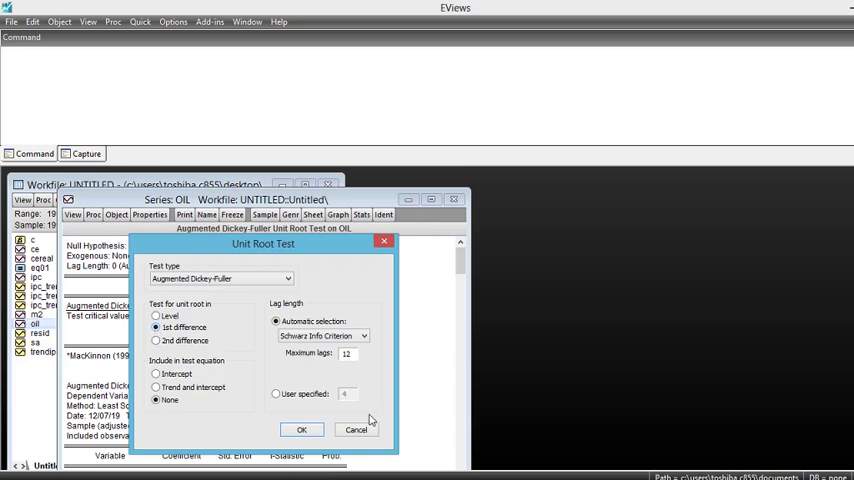
left_click(300, 428)
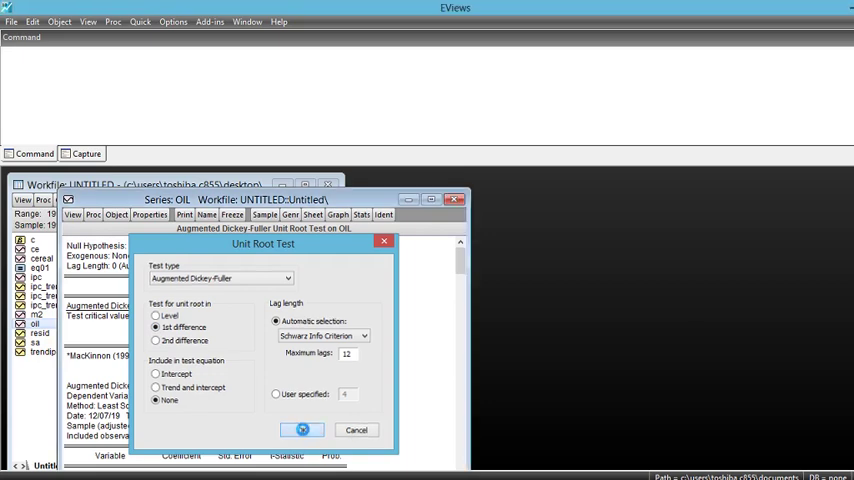
Step: Run the ADF test on D(OIL), yielding a t-statistic of -10.15814 with critical values
left_click(302, 430)
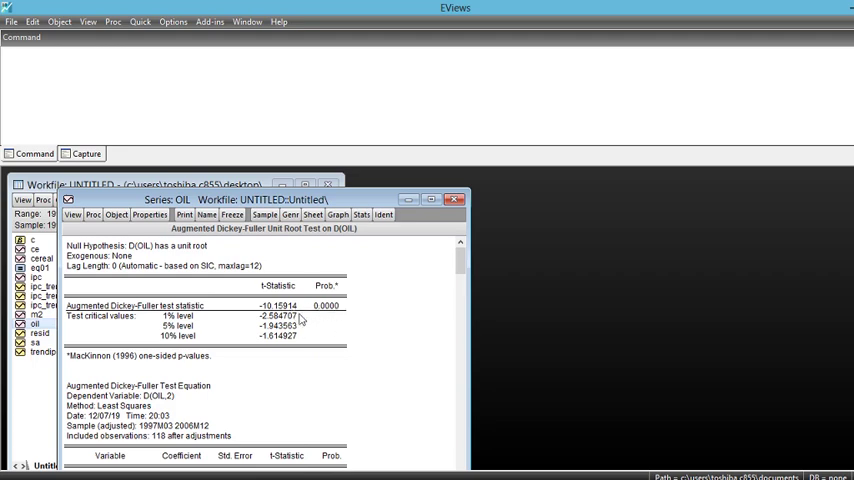
mouse_move(300, 320)
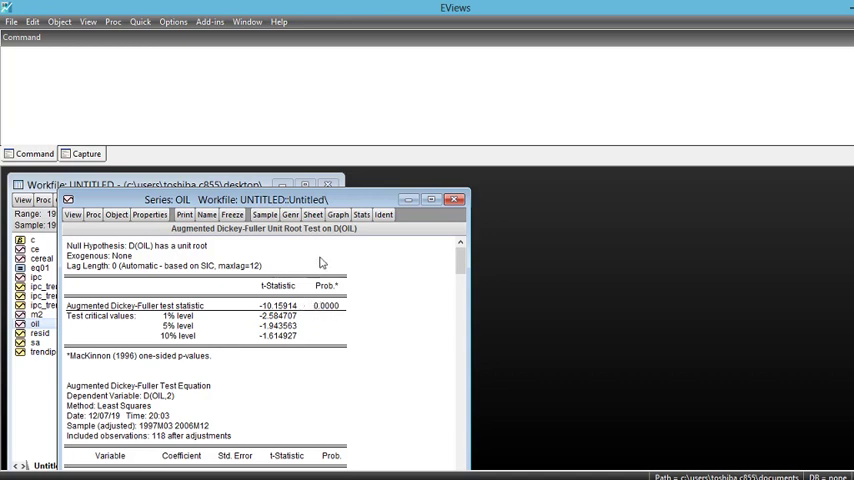
mouse_move(304, 262)
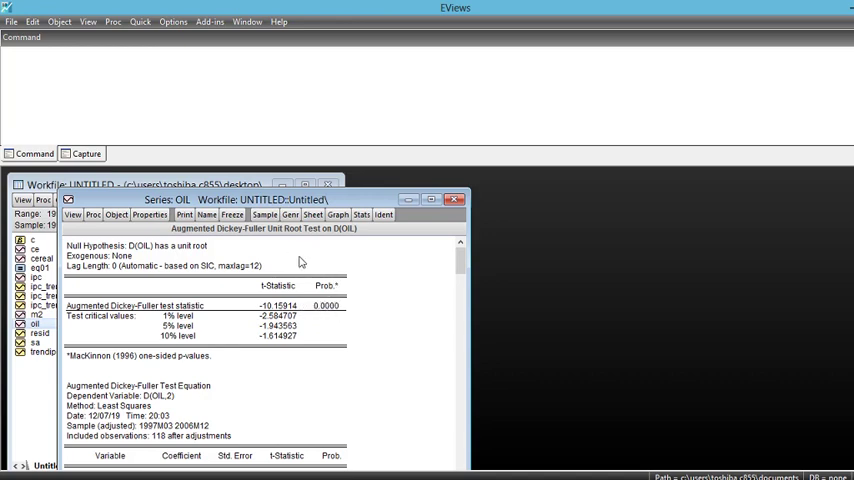
mouse_move(320, 312)
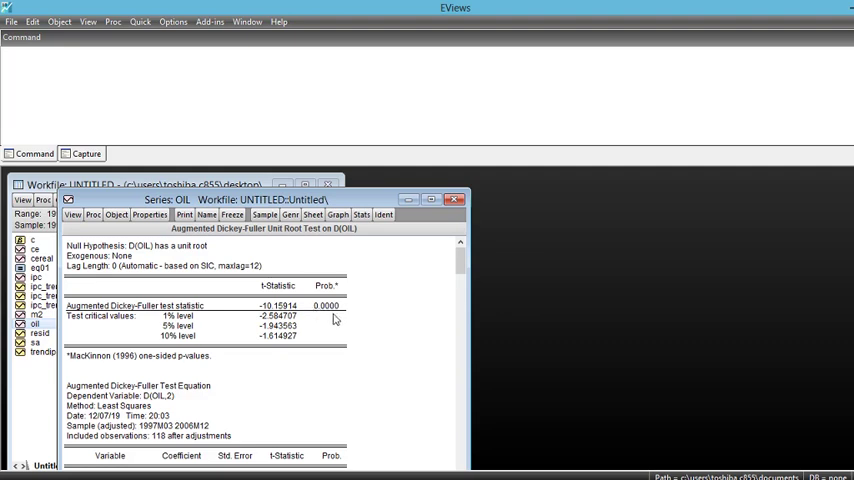
mouse_move(336, 318)
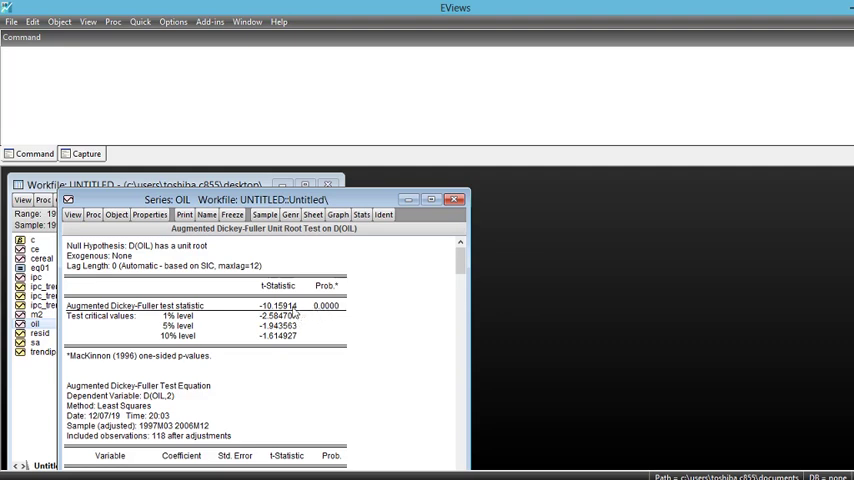
mouse_move(284, 312)
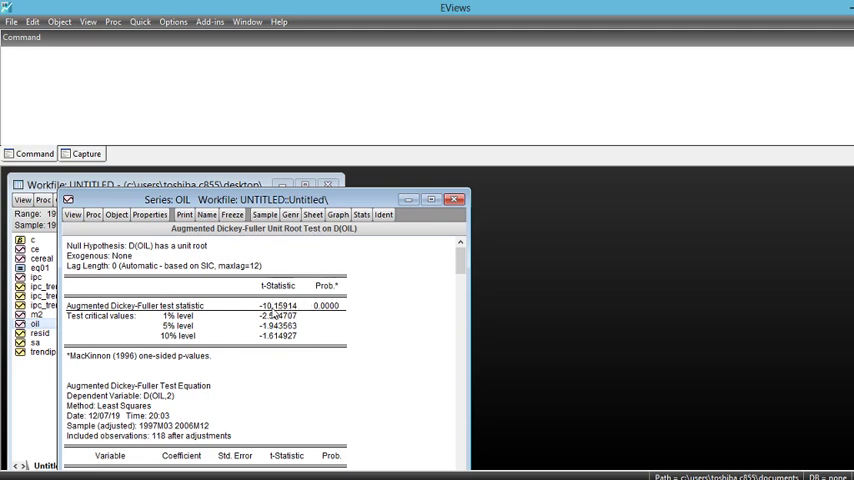
mouse_move(274, 314)
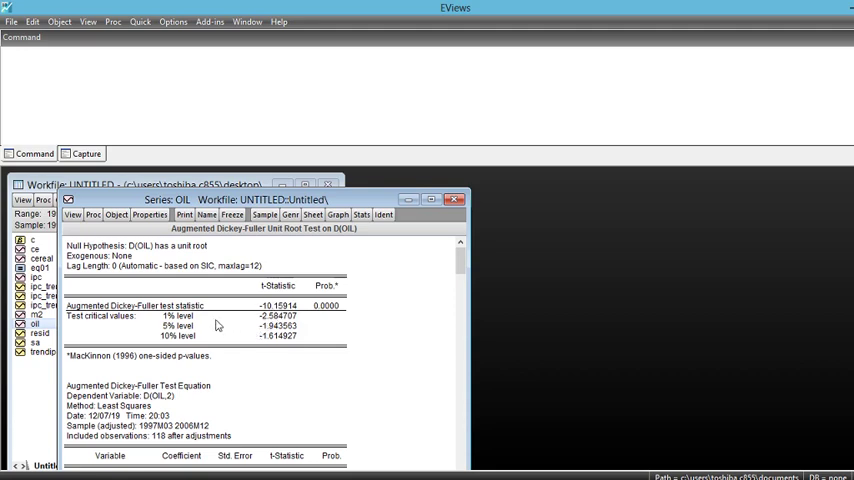
mouse_move(184, 336)
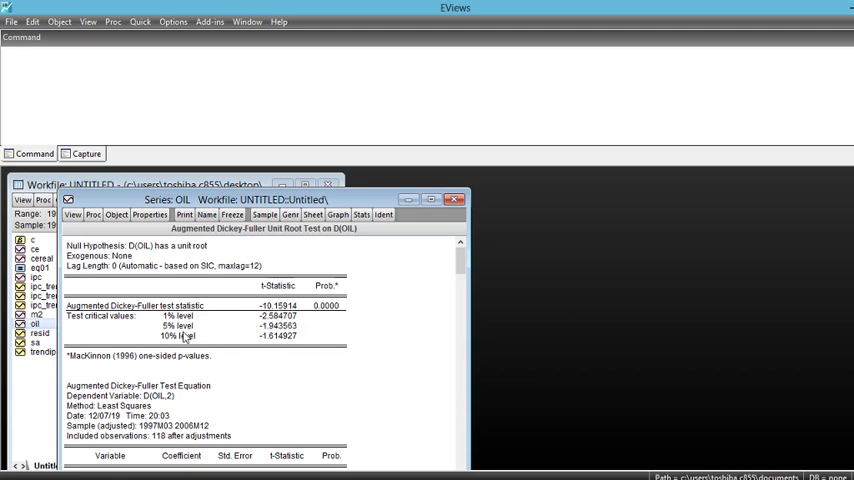